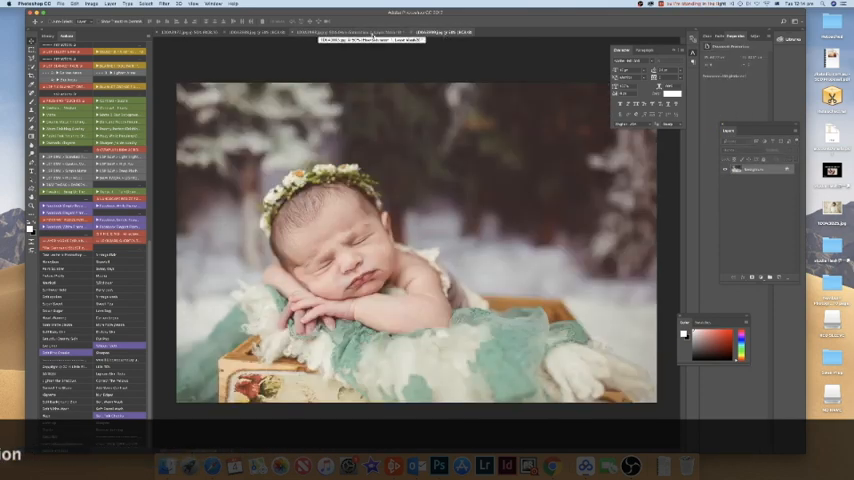
Bring up the close-up photo of the sleeping newborn on green lace with pinecones.
{"action": "left_click", "coordinate": [340, 32]}
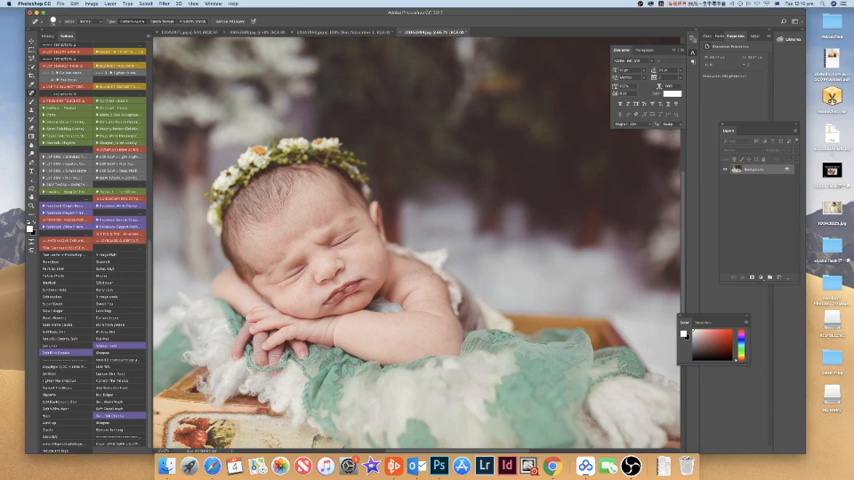
{"action": "left_click", "coordinate": [310, 291]}
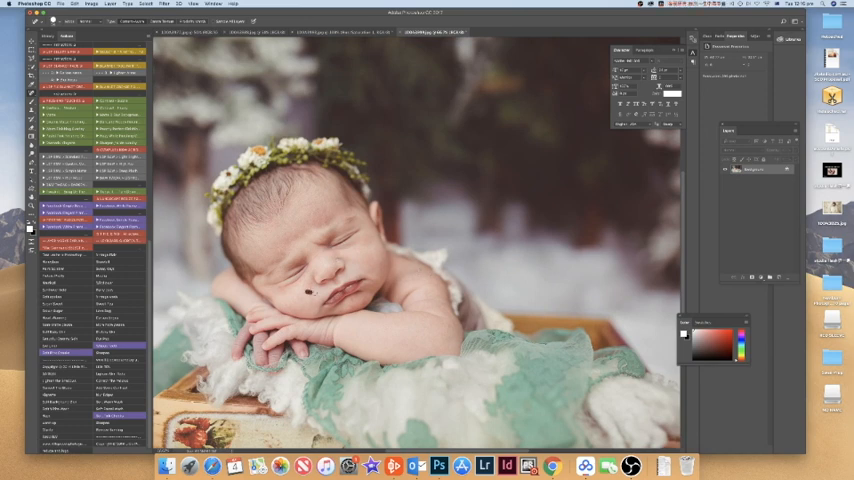
{"action": "left_click", "coordinate": [310, 291]}
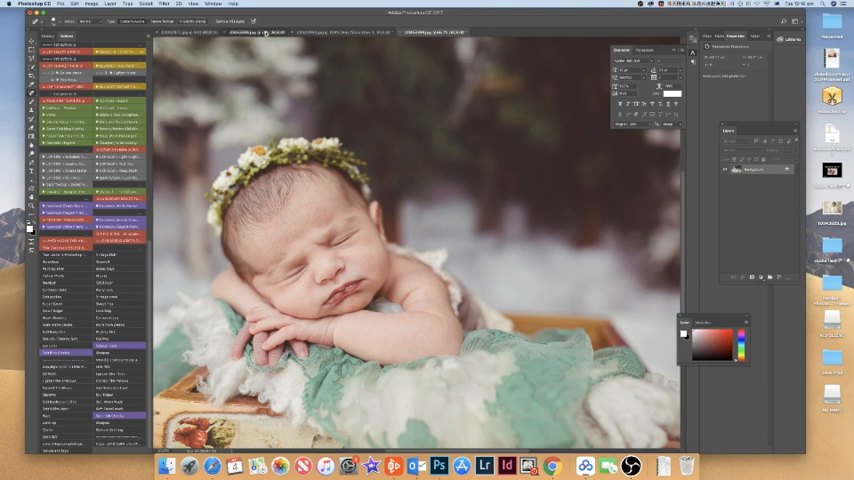
{"action": "left_click", "coordinate": [255, 32]}
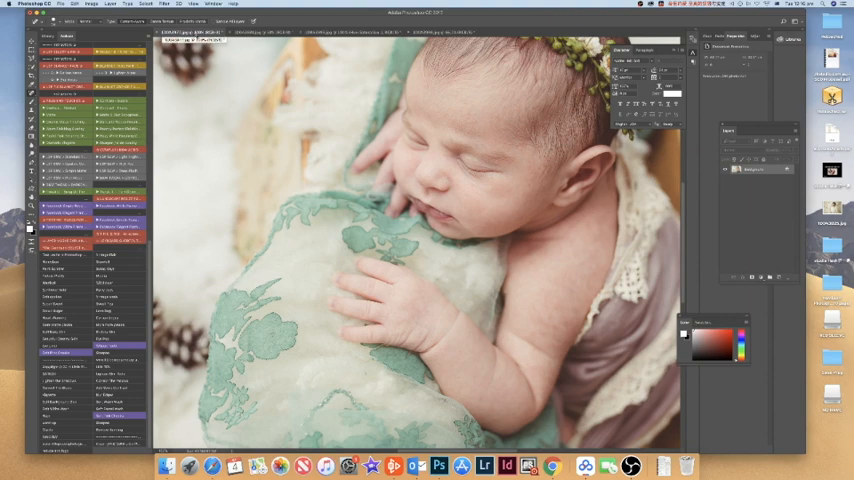
{"action": "left_click", "coordinate": [340, 33]}
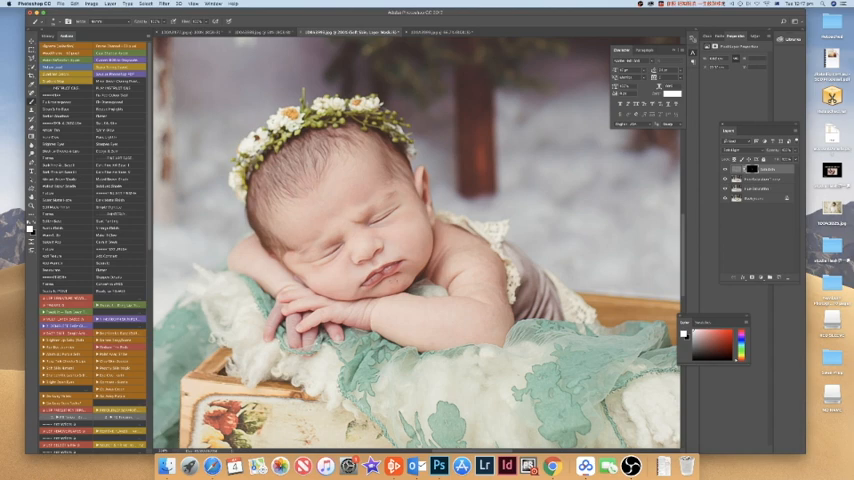
{"action": "mouse_move", "coordinate": [400, 317]}
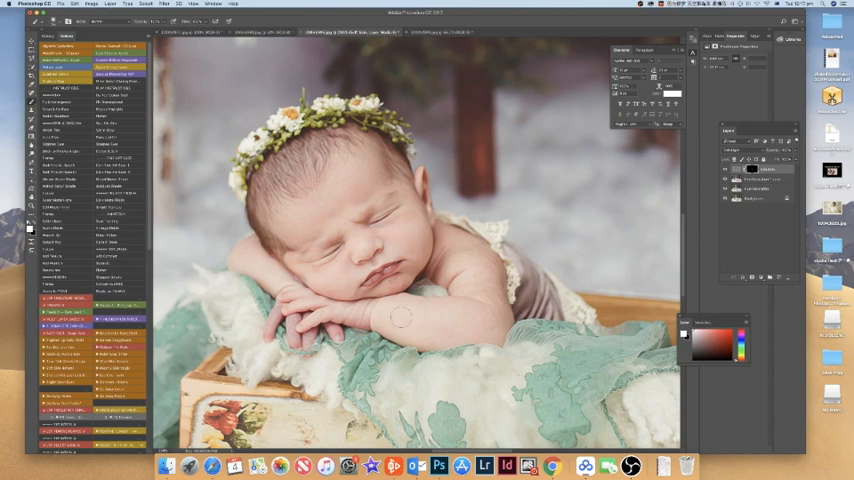
{"action": "mouse_move", "coordinate": [467, 322]}
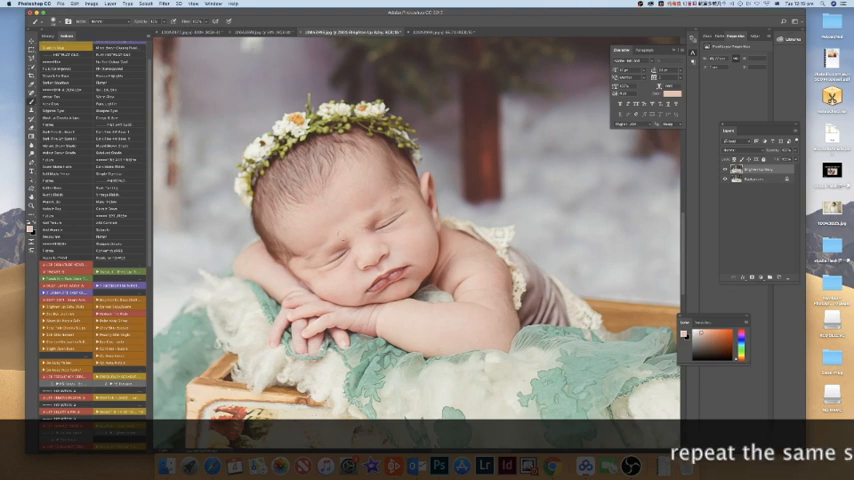
Apply Imagenomic Portraiture 3 skin smoothing to the newborn forest photo.
{"action": "left_click", "coordinate": [165, 5]}
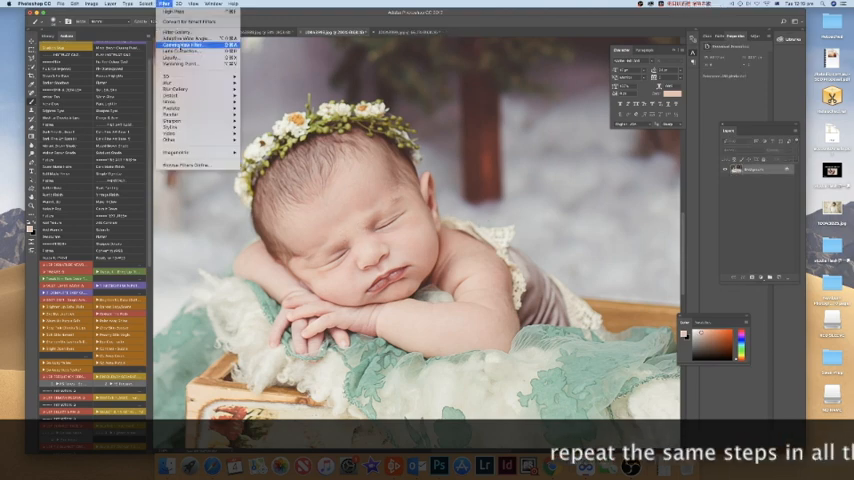
{"action": "left_click", "coordinate": [174, 51]}
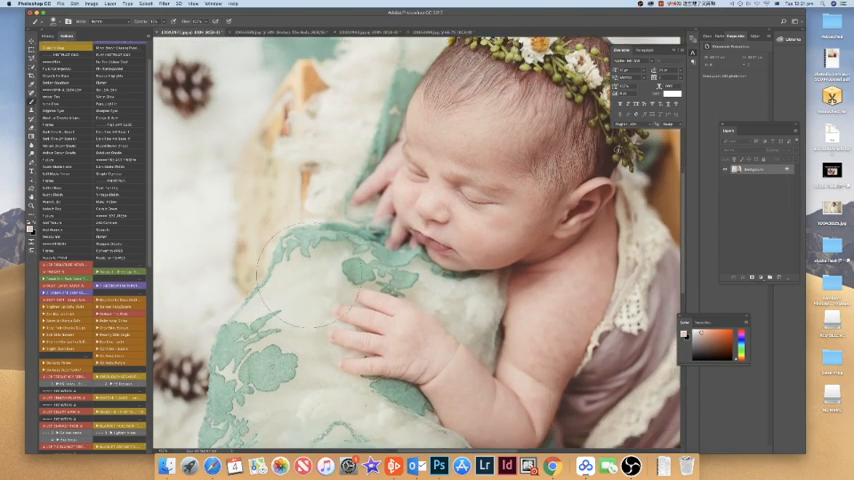
{"action": "left_click", "coordinate": [400, 32]}
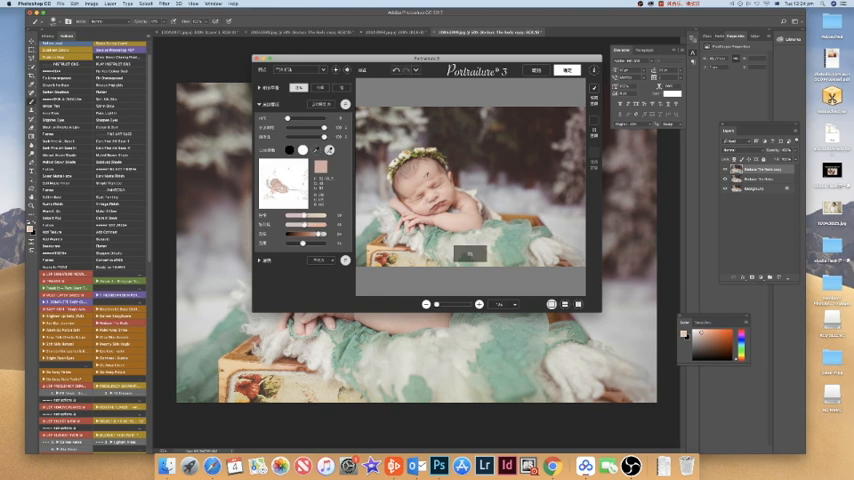
{"action": "left_click", "coordinate": [320, 165]}
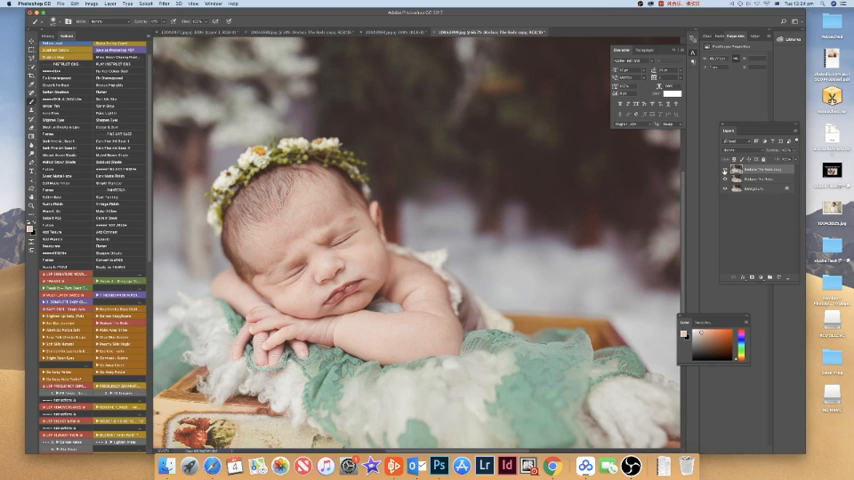
{"action": "left_click", "coordinate": [393, 31]}
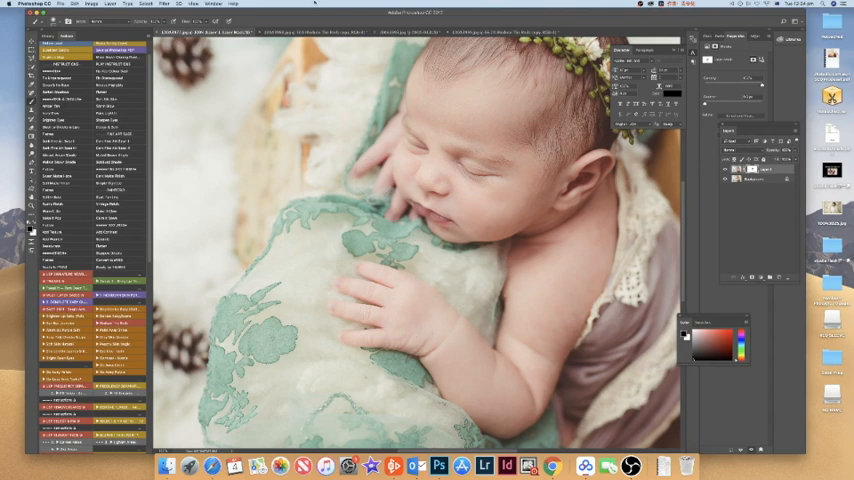
Check the other newborn image, then return to the forest photo's two-layer stack.
{"action": "left_click", "coordinate": [290, 32]}
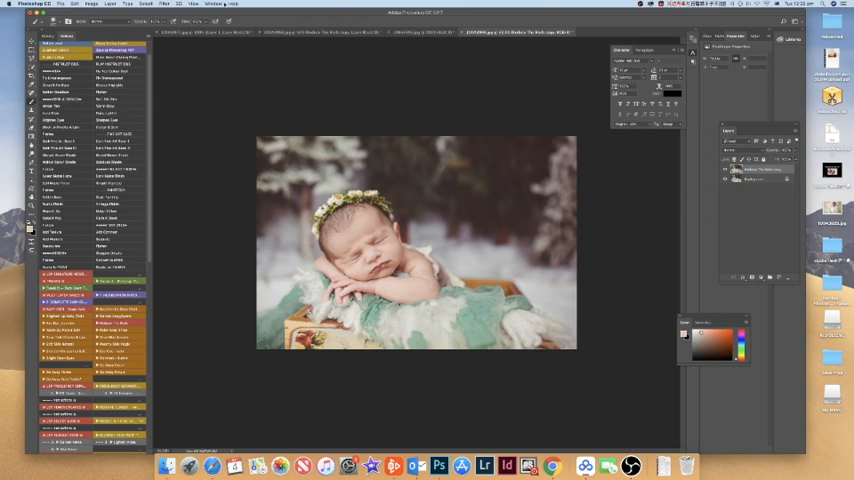
{"action": "left_click", "coordinate": [210, 4]}
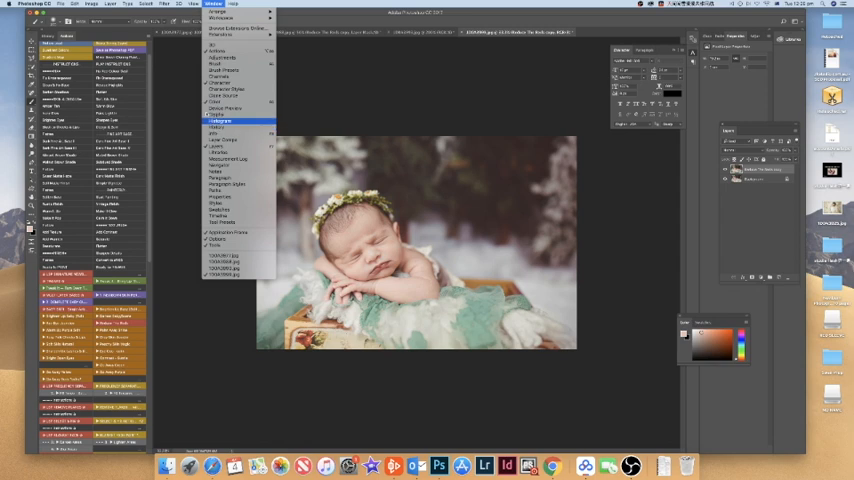
Reshape the sleeping newborn with Liquify, then bring up its single-layer copy.
{"action": "left_click", "coordinate": [163, 4]}
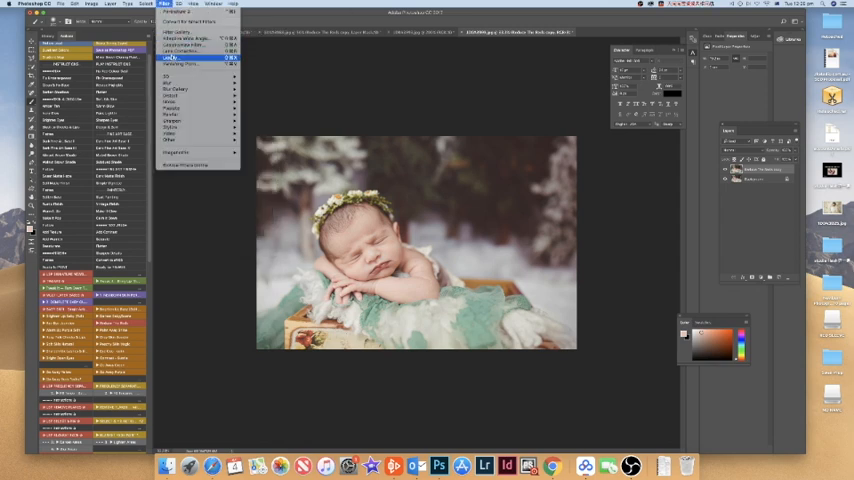
{"action": "left_click", "coordinate": [170, 57]}
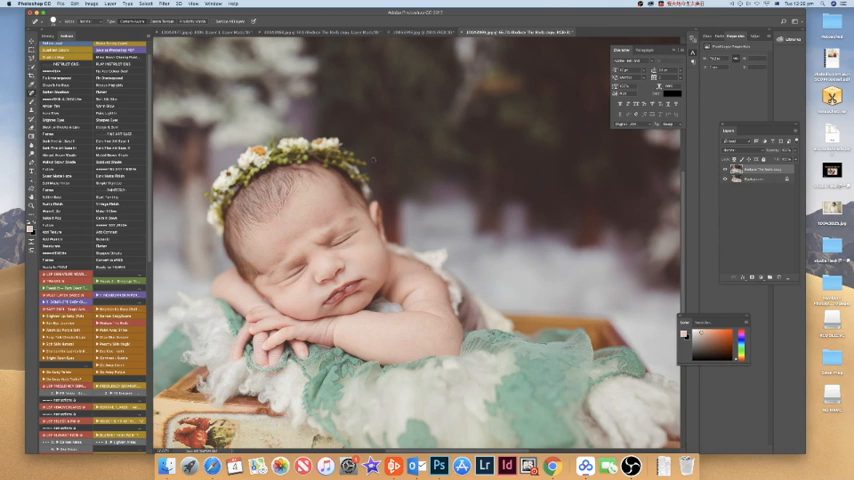
{"action": "left_click", "coordinate": [427, 33]}
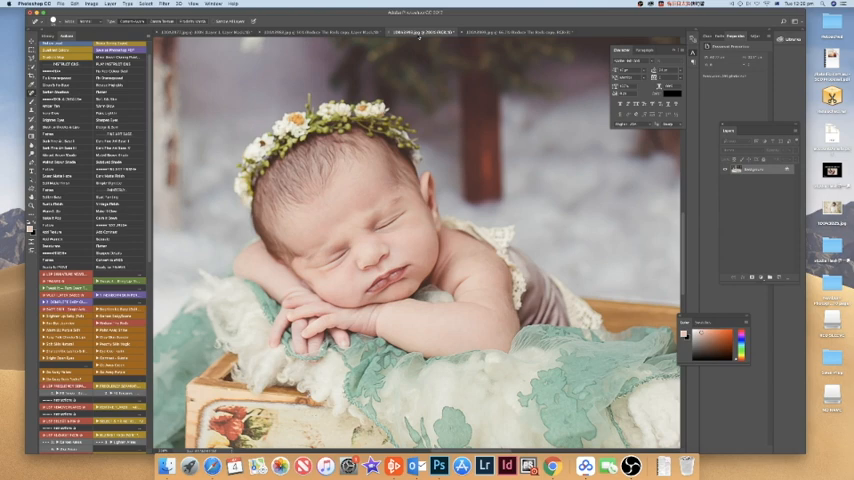
Retouch the flower-crowned newborn in its own document with brush and adjustment tools.
{"action": "left_click", "coordinate": [320, 32]}
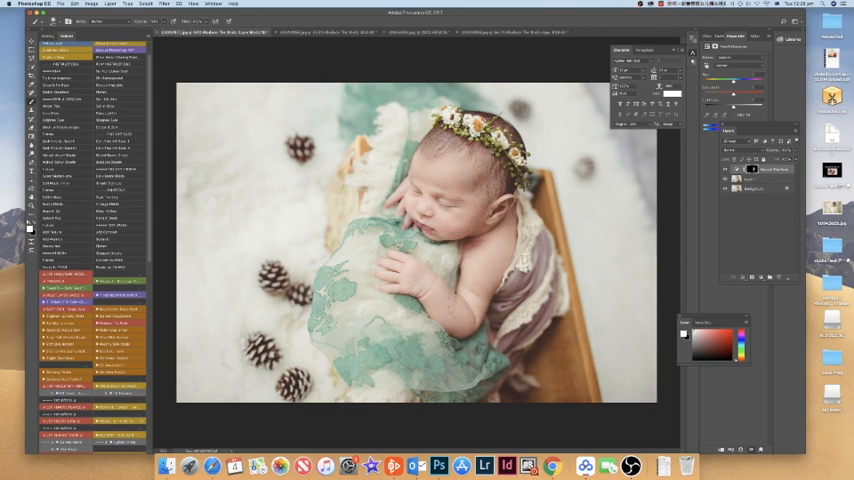
{"action": "mouse_move", "coordinate": [593, 214]}
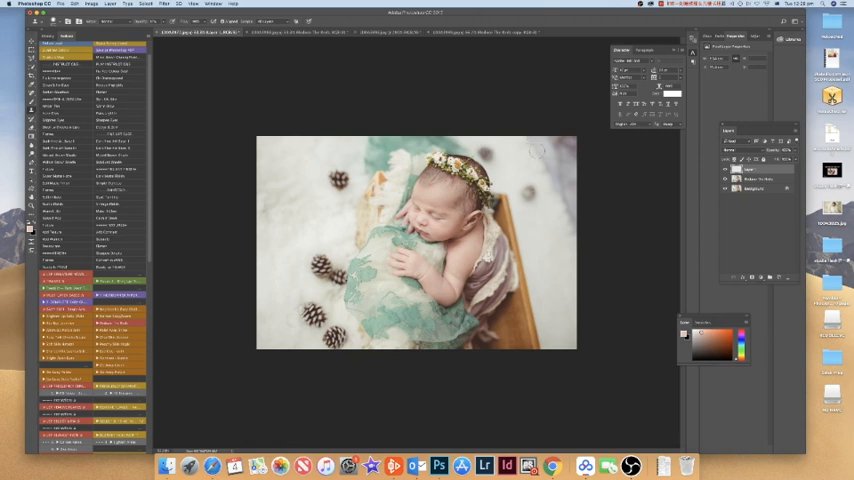
{"action": "mouse_move", "coordinate": [540, 152]}
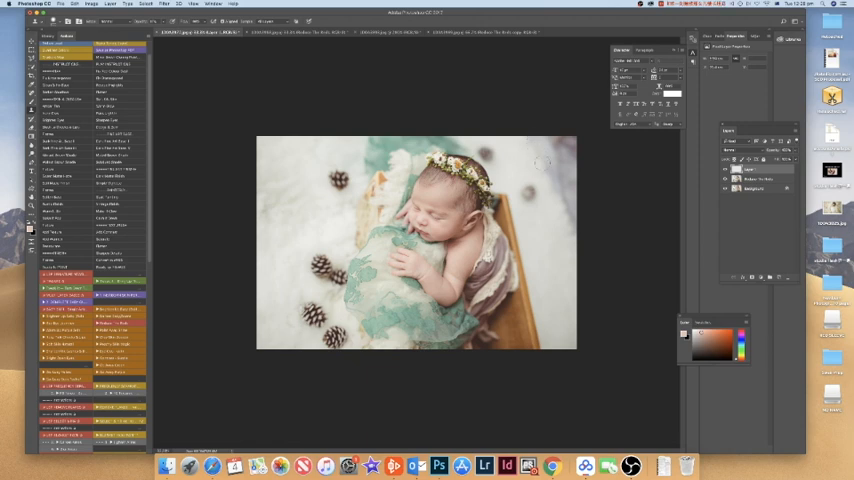
{"action": "mouse_move", "coordinate": [555, 188]}
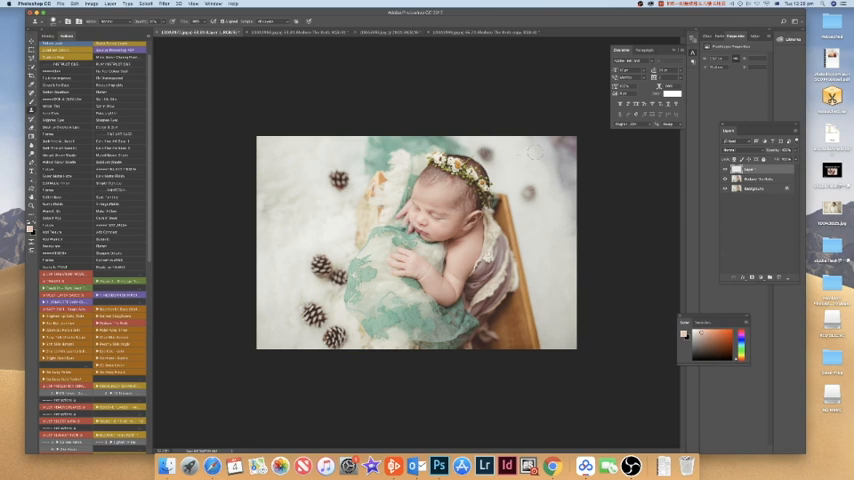
{"action": "mouse_move", "coordinate": [706, 173]}
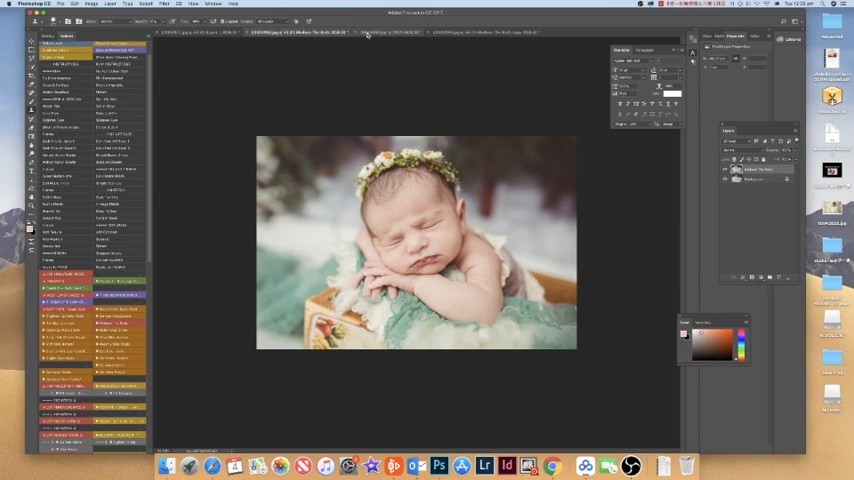
Bring the snowy forest composite forward and open the Finder folder of snowflake overlays.
{"action": "left_click", "coordinate": [373, 32]}
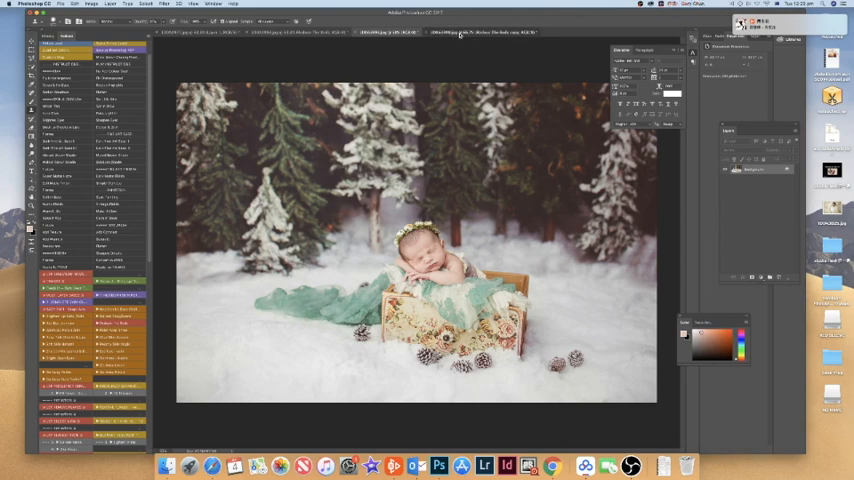
{"action": "left_click", "coordinate": [456, 33]}
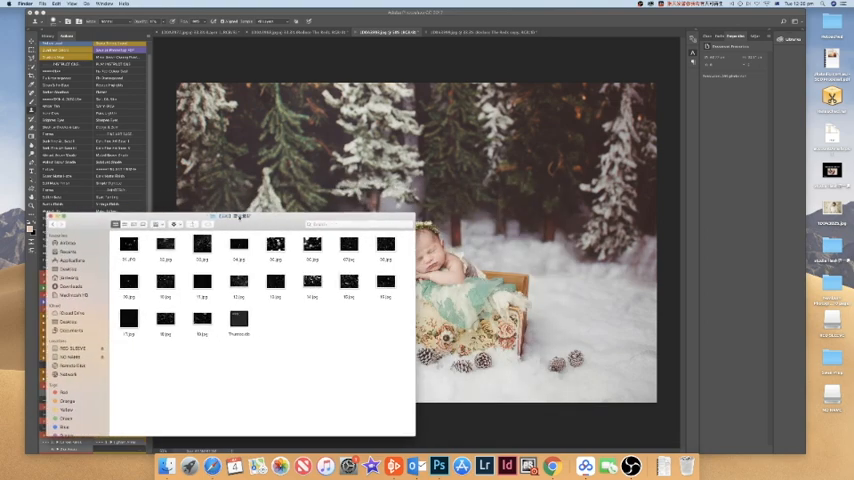
Drag a black snowflake overlay JPEG from Finder onto the forest composite.
{"action": "left_click", "coordinate": [276, 282]}
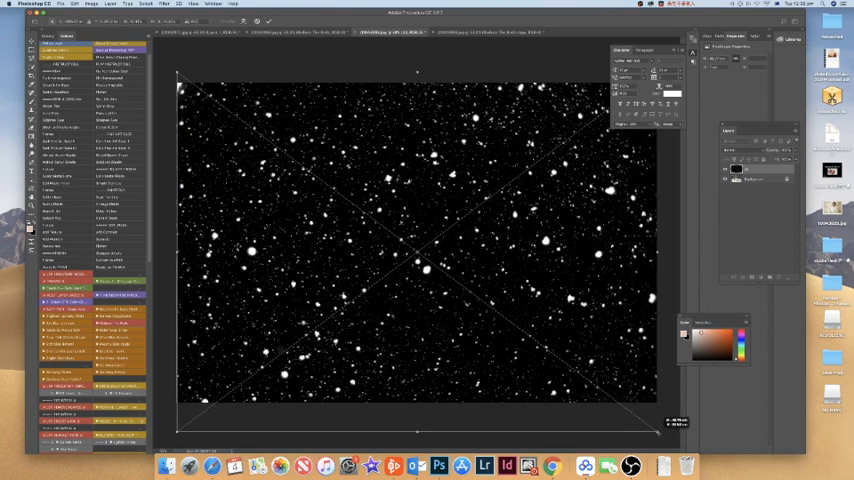
Commit the snowflake overlay placement and blend it so white flakes fall across the scene.
{"action": "left_click", "coordinate": [742, 150]}
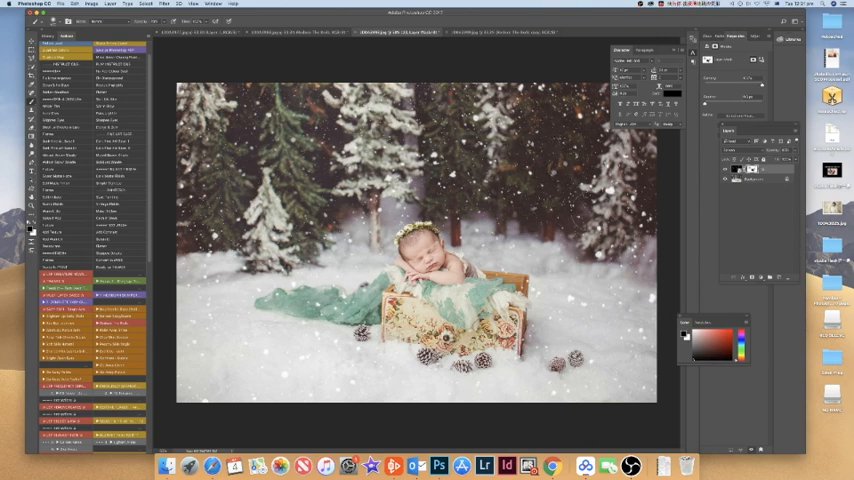
{"action": "mouse_move", "coordinate": [585, 307]}
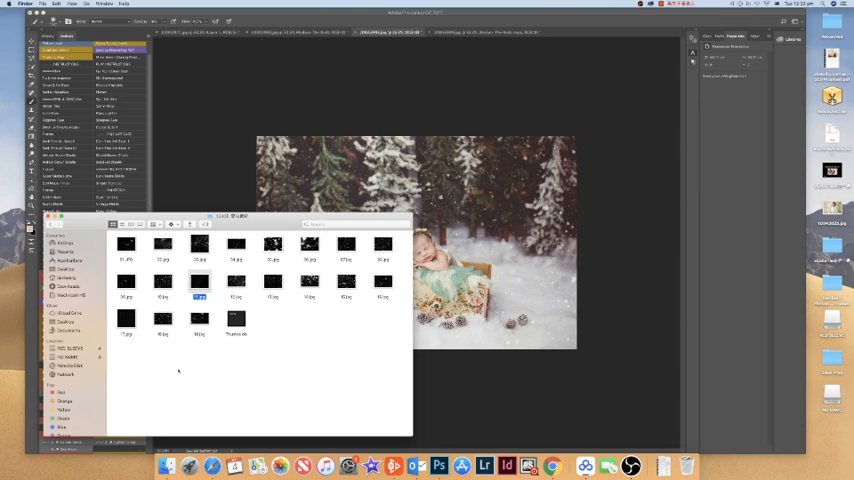
Open the retouched close-up newborn portrait from Finder as a separate document.
{"action": "left_click", "coordinate": [125, 245]}
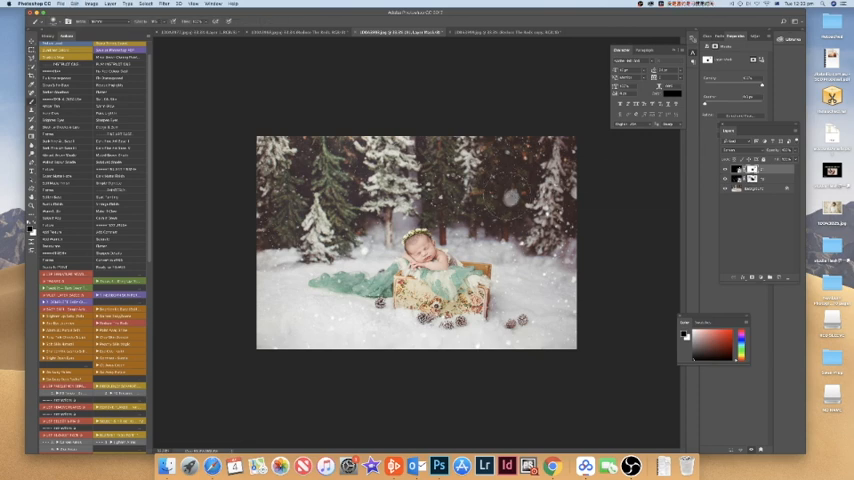
{"action": "mouse_move", "coordinate": [605, 197]}
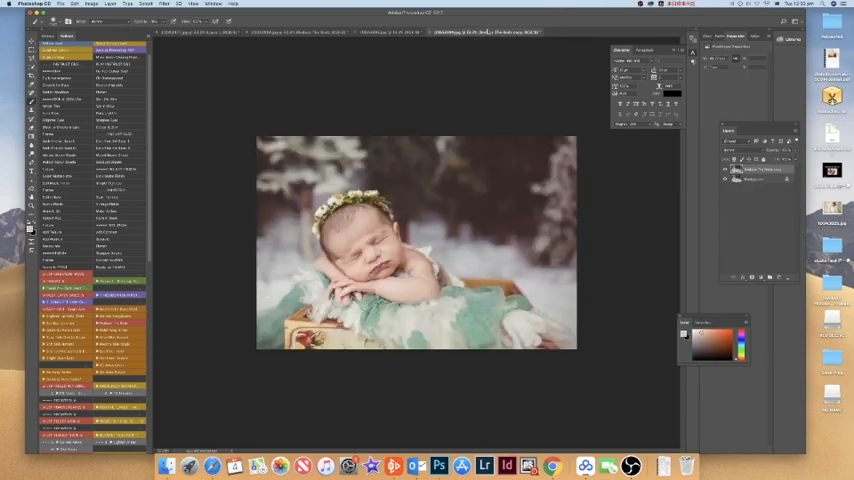
Move to the snowy forest composite and flatten its overlays into one background layer.
{"action": "left_click", "coordinate": [295, 32]}
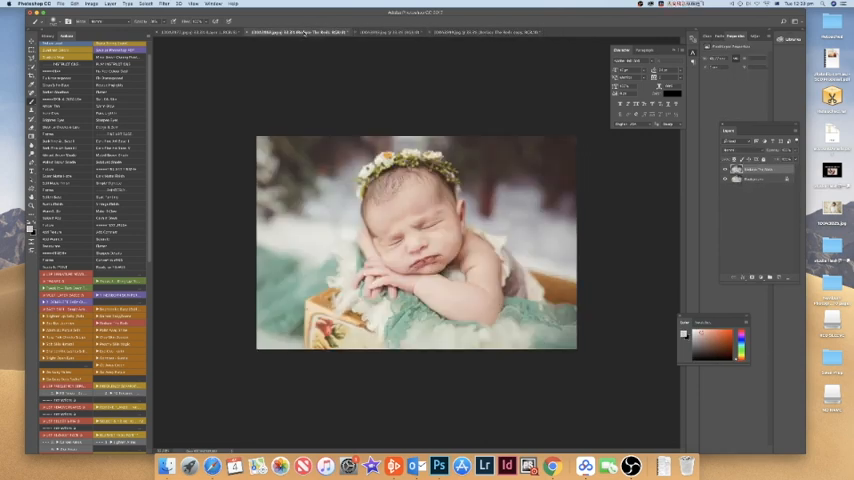
{"action": "left_click", "coordinate": [200, 33]}
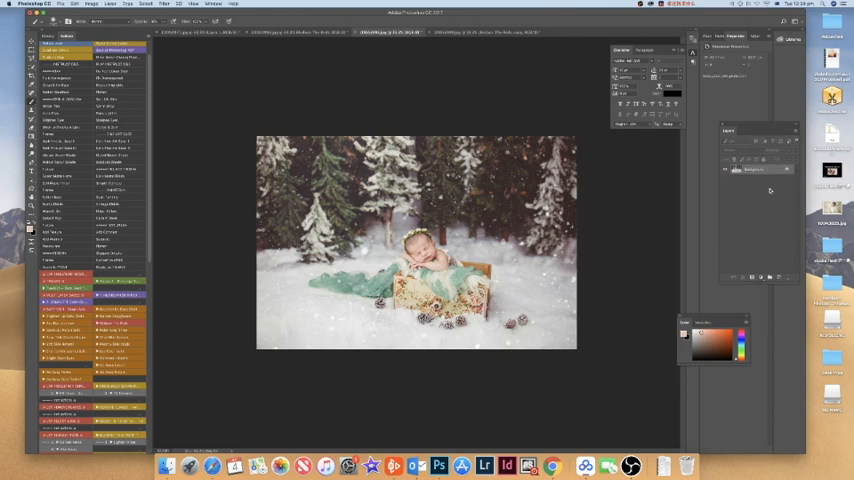
{"action": "left_click", "coordinate": [485, 32]}
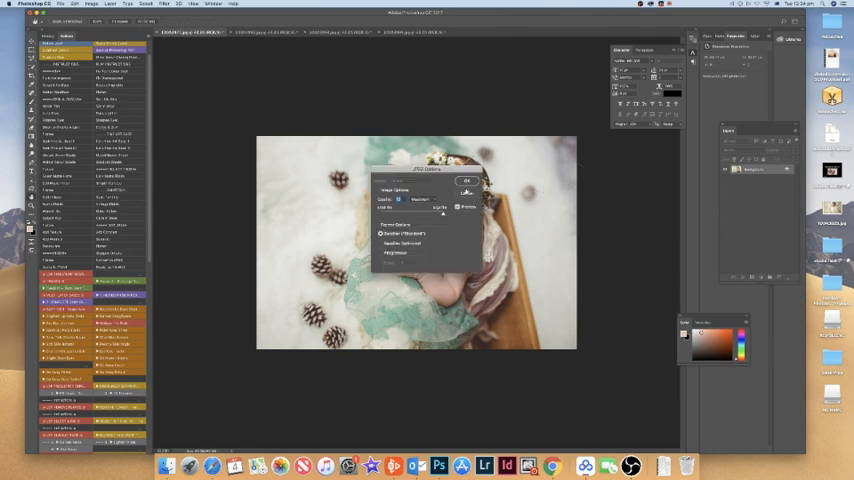
Save the pinecone photo, close-up portraits and forest composite as JPEGs with default options.
{"action": "left_click", "coordinate": [465, 181]}
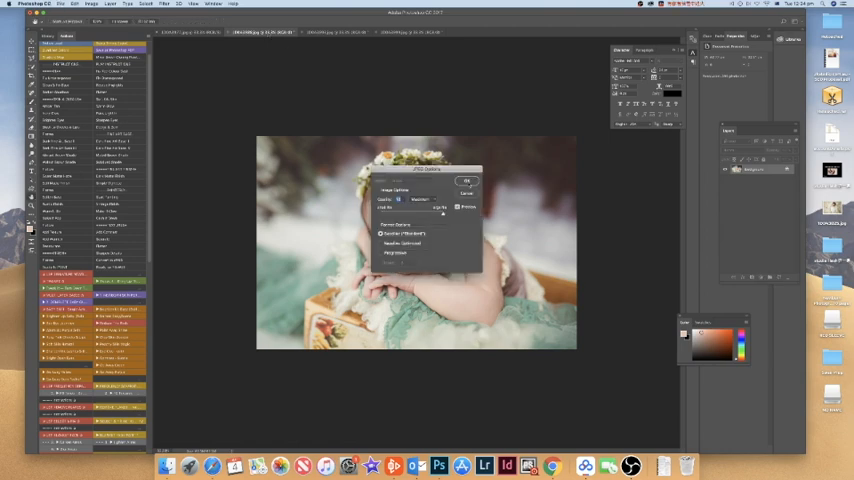
{"action": "left_click", "coordinate": [466, 182]}
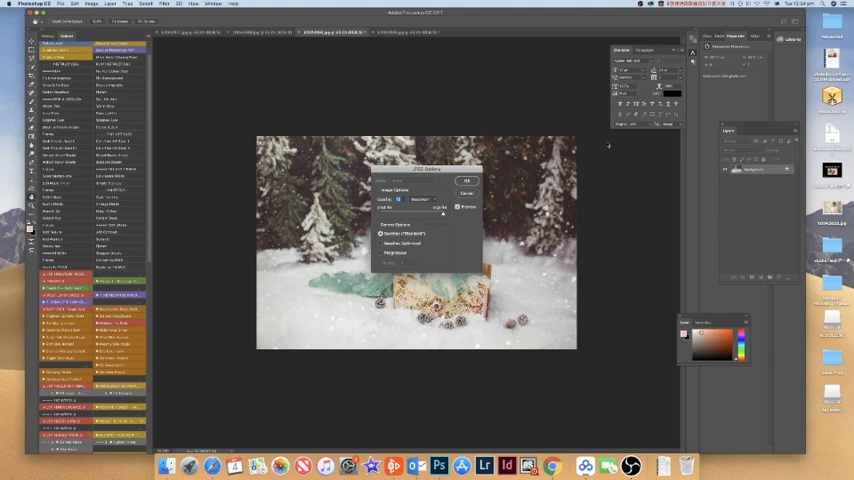
{"action": "left_click", "coordinate": [466, 180]}
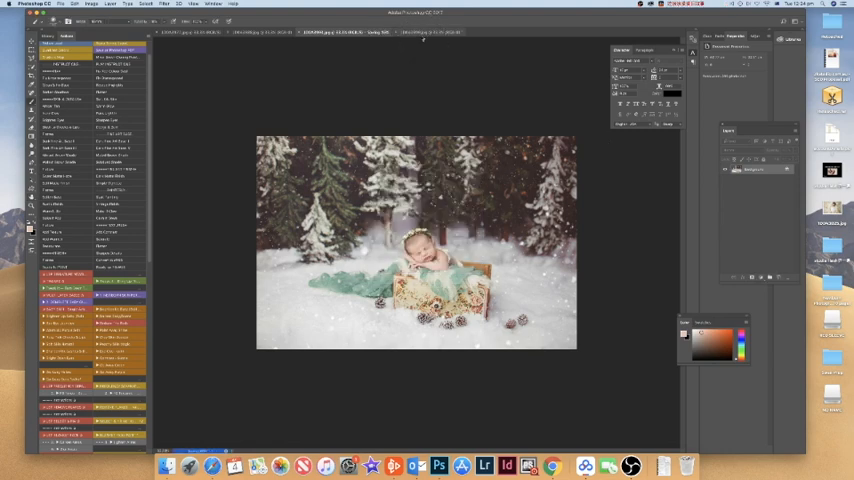
{"action": "left_click", "coordinate": [410, 32]}
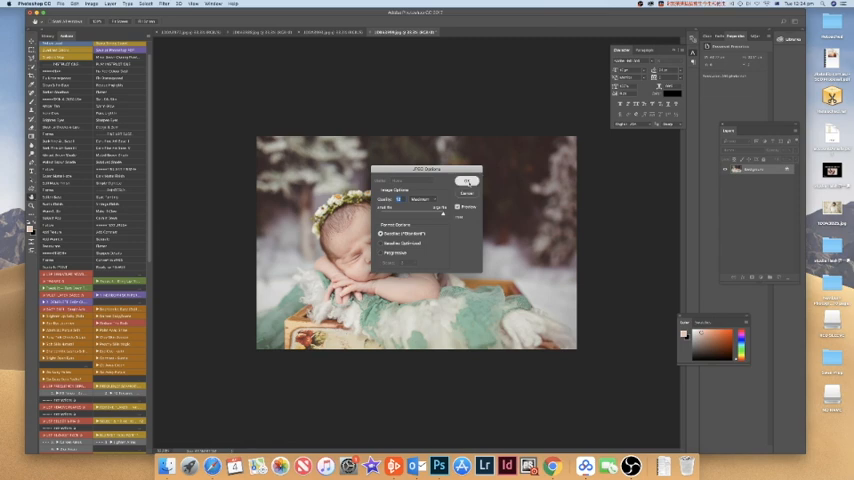
{"action": "left_click", "coordinate": [466, 182]}
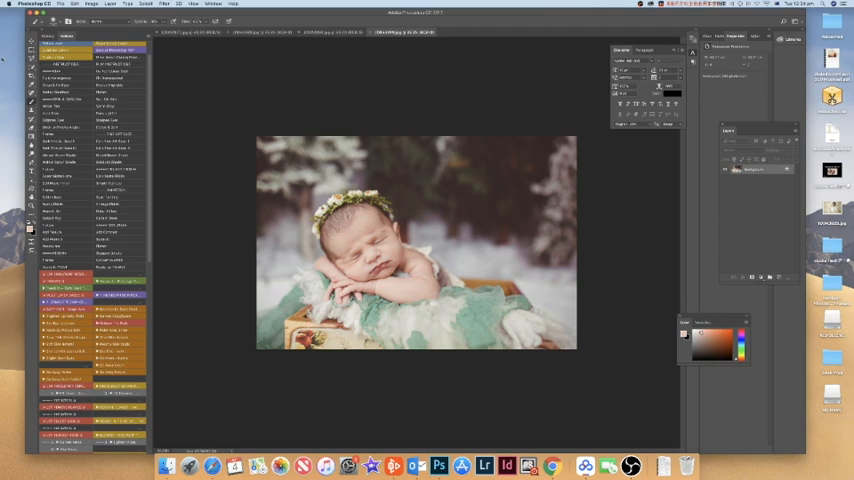
{"action": "left_click", "coordinate": [48, 36]}
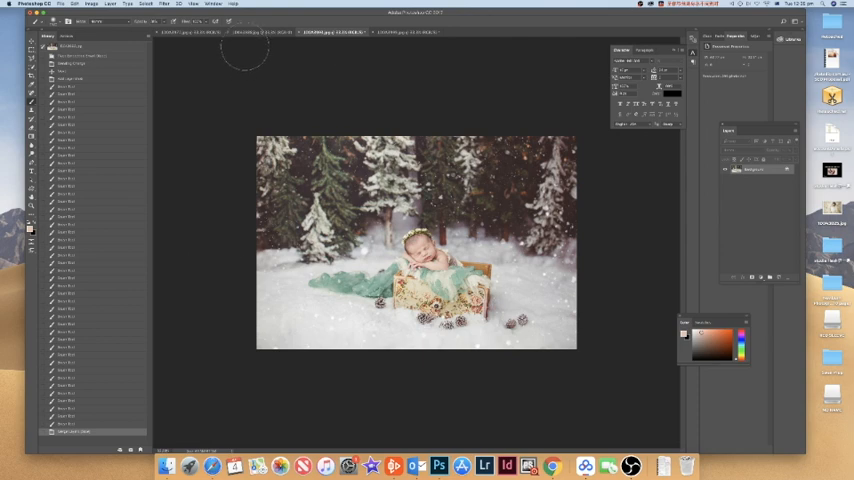
Show the History panel for the close-up crowned newborn portrait.
{"action": "left_click", "coordinate": [258, 32]}
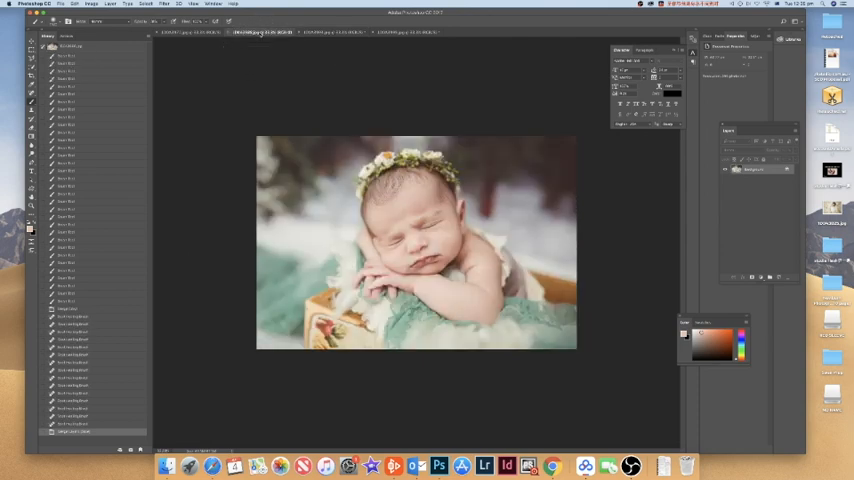
{"action": "left_click", "coordinate": [70, 46]}
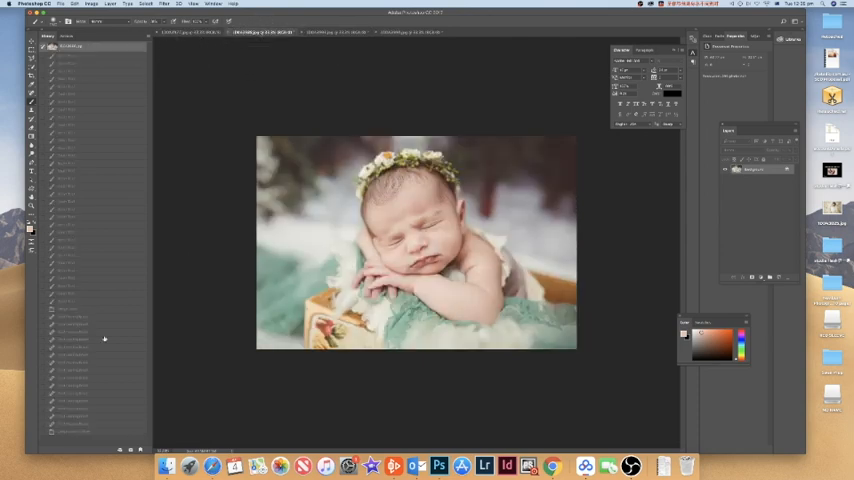